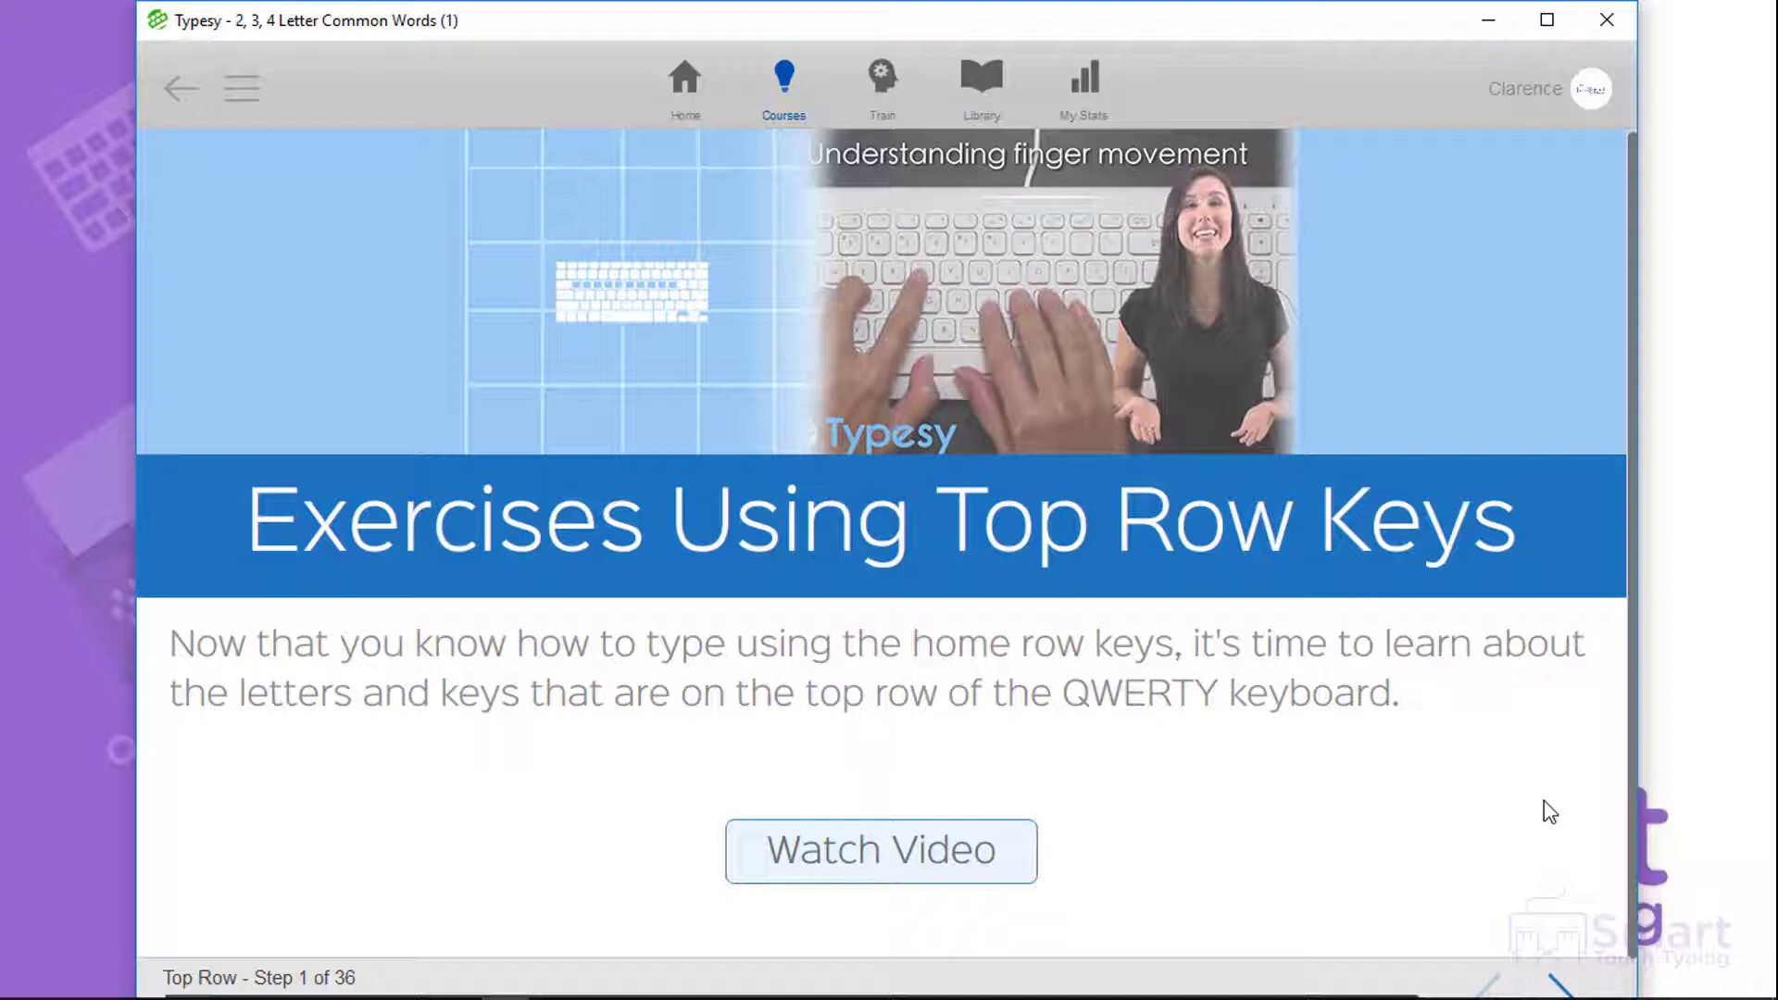
{"action": "mouse_move", "coordinate": [937, 888]}
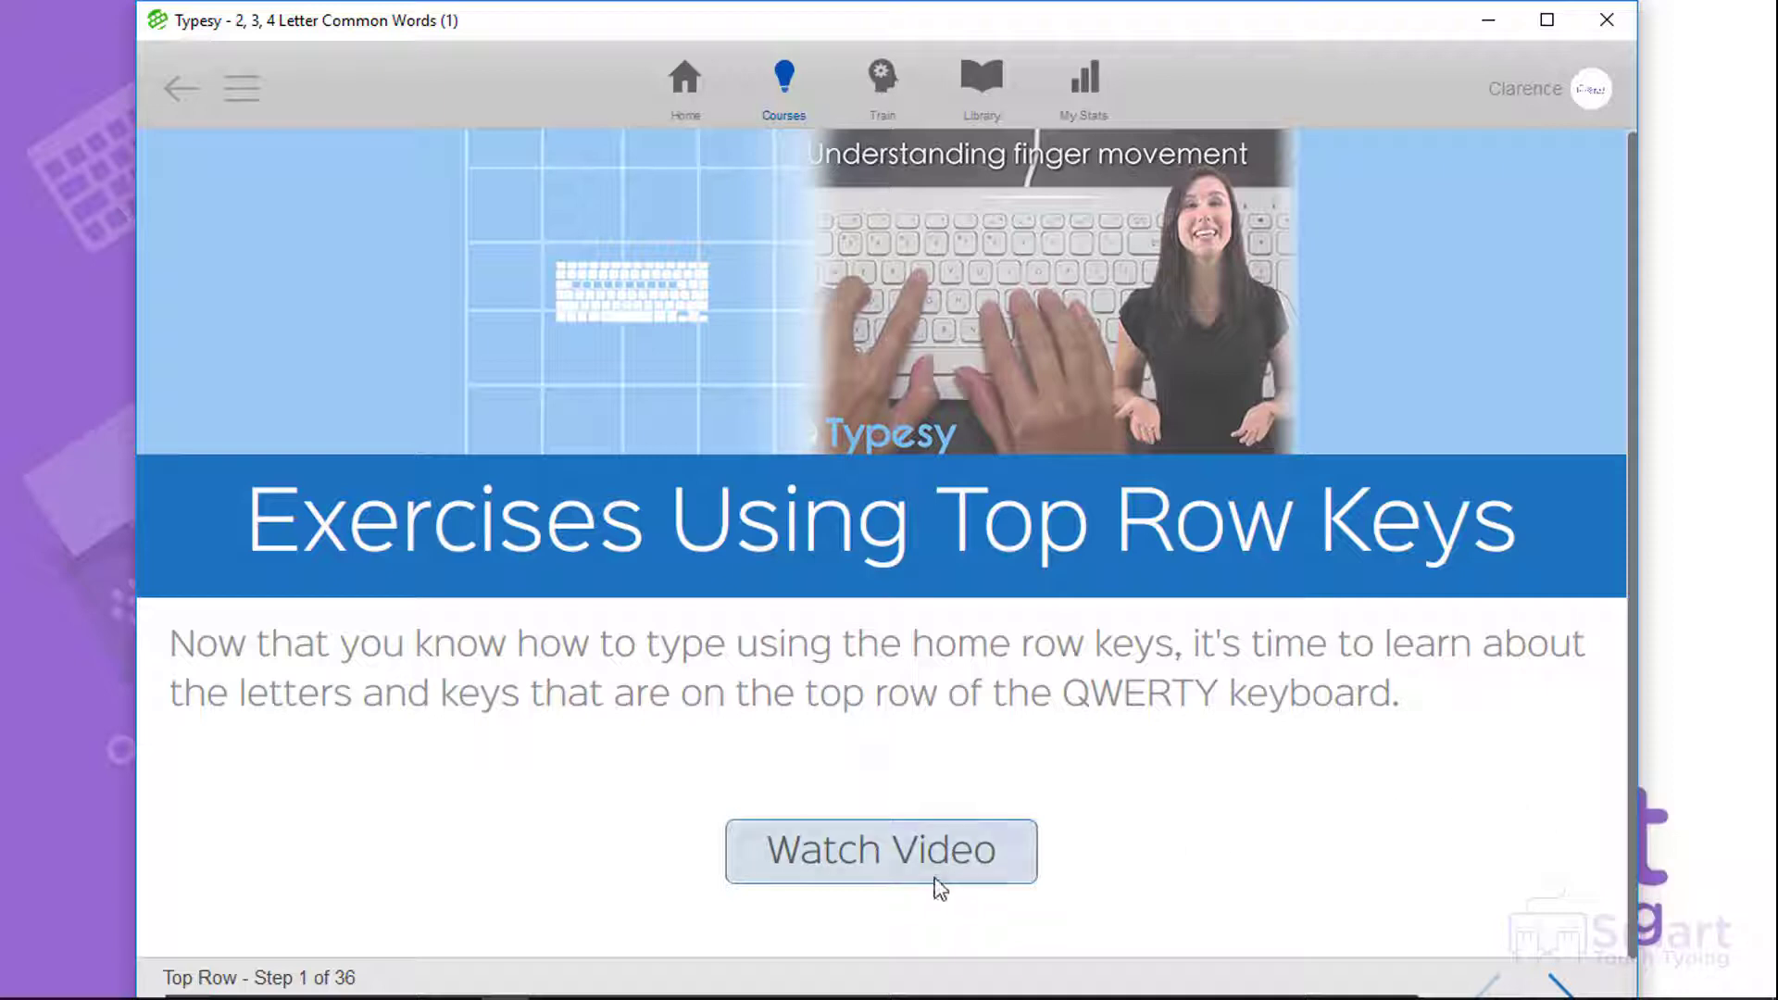
Step: Play the Exercises Using Top Row Keys video through to its 10-point completion trophy
{"action": "left_click", "coordinate": [881, 850]}
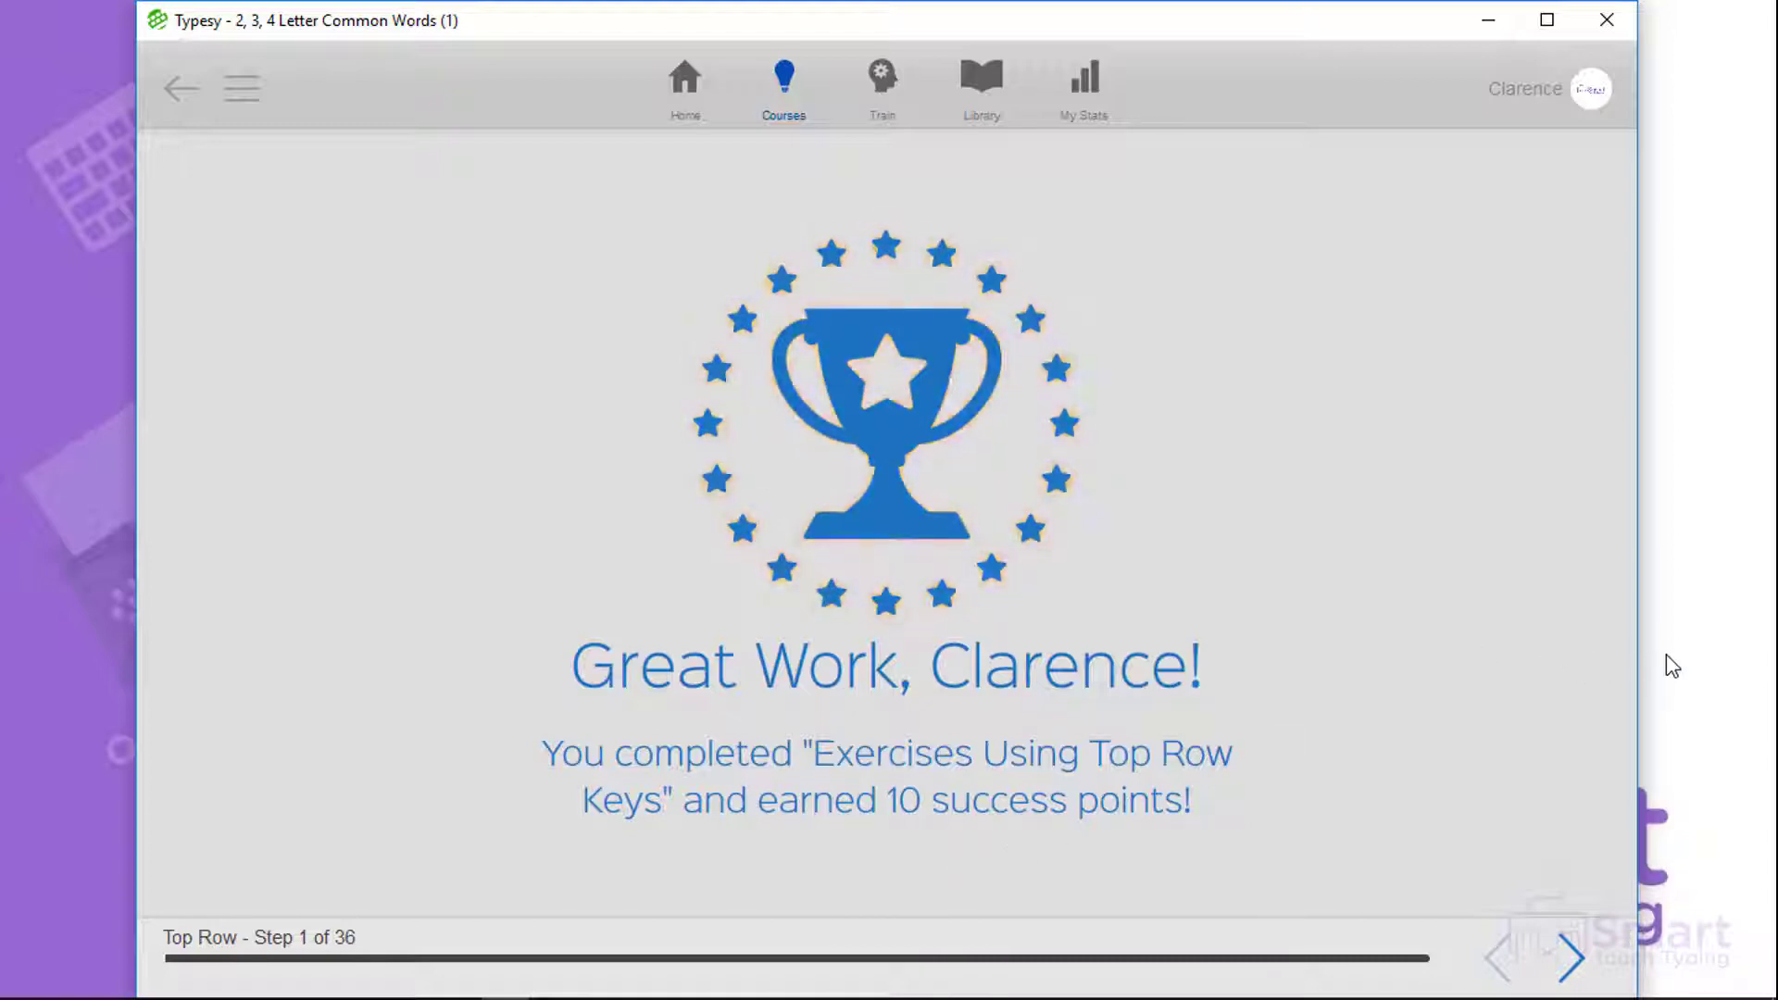
Step: Advance past Learning F to R and begin the F to R typing drill
{"action": "left_click", "coordinate": [1573, 958]}
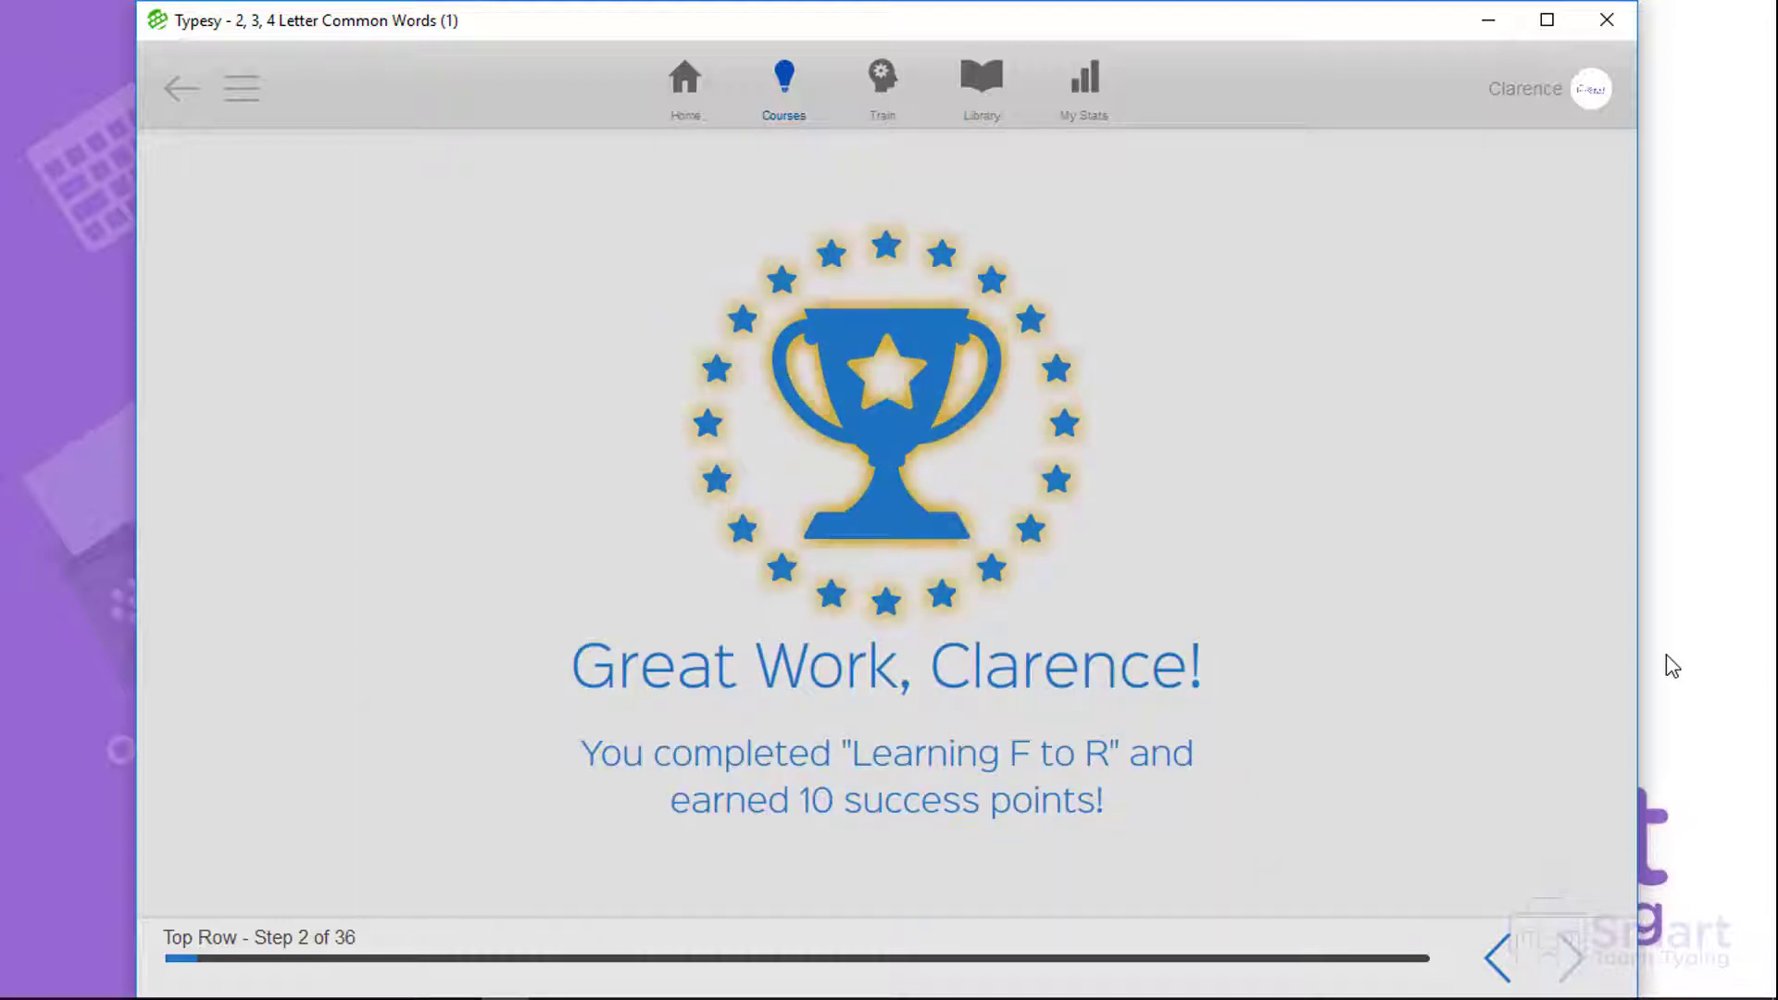
{"action": "left_click", "coordinate": [1569, 958]}
{"action": "type", "text": "rrrffff rrr fff rrr ffr frf"}
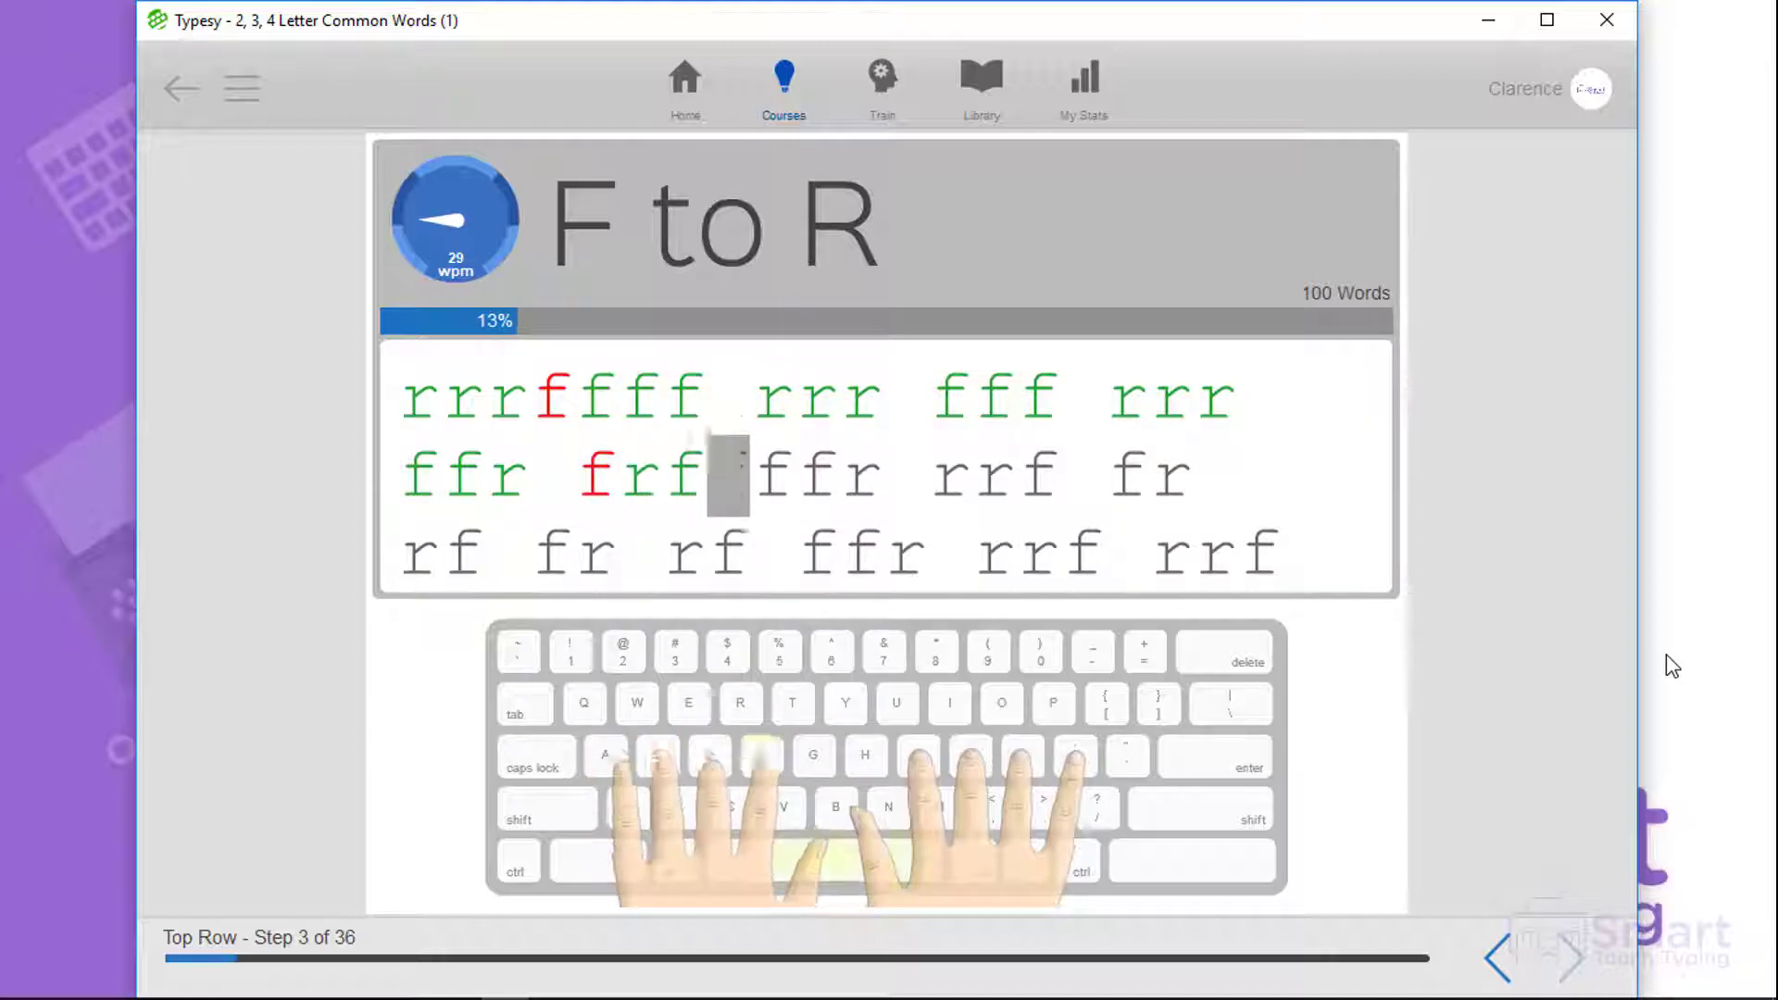
Step: Finish the F to R drill and complete the Learning F to T video for its trophy
{"action": "left_click", "coordinate": [1569, 957]}
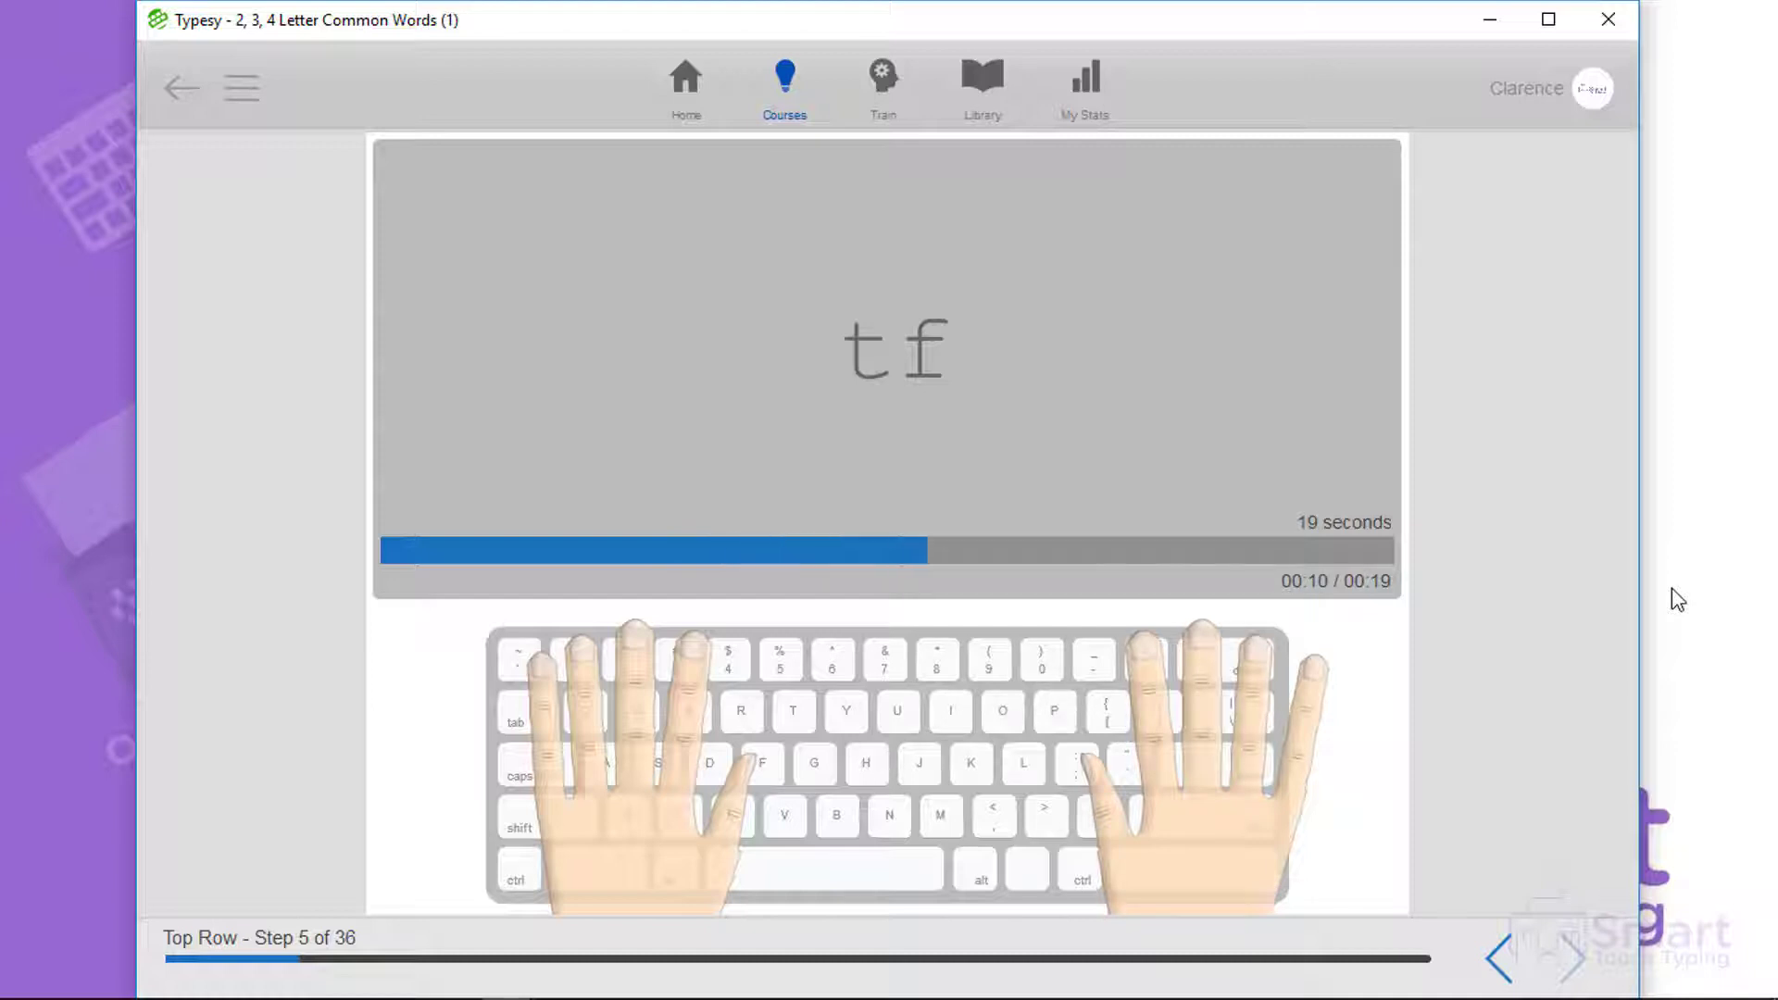
{"action": "key", "text": "t"}
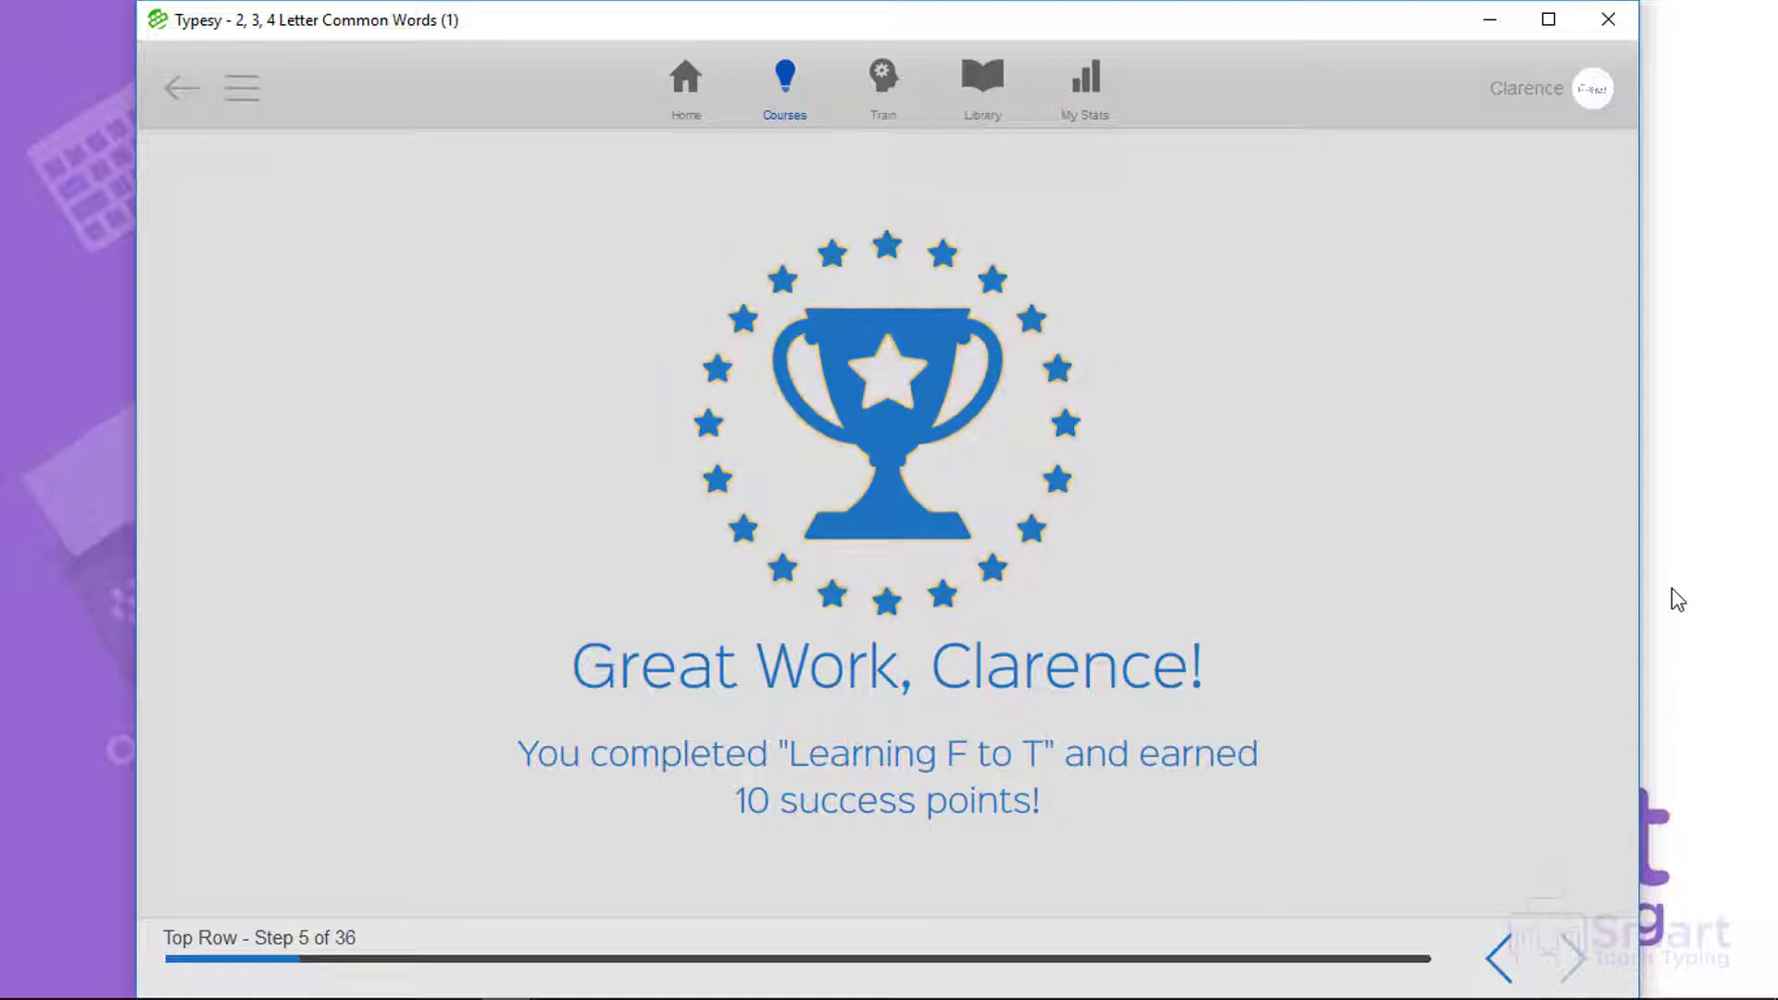
Step: Type the F to T drill, then complete Learning D to E for its trophy
{"action": "left_click", "coordinate": [1569, 960]}
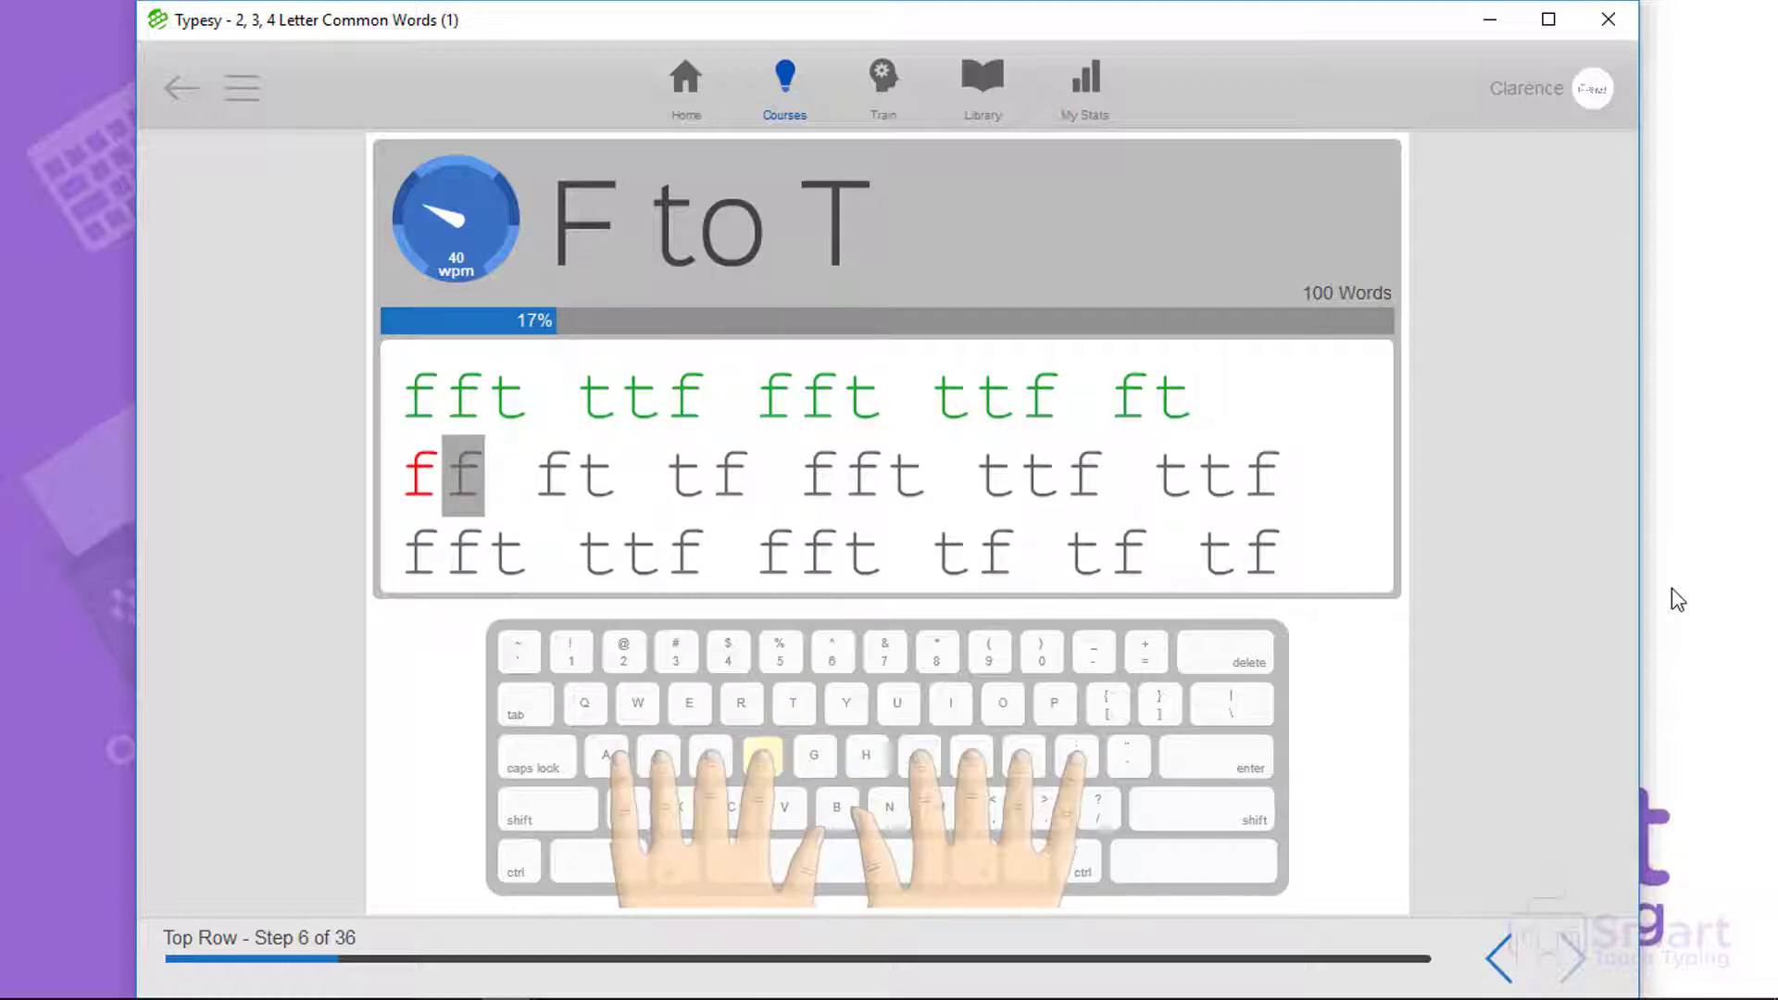
{"action": "type", "text": "t"}
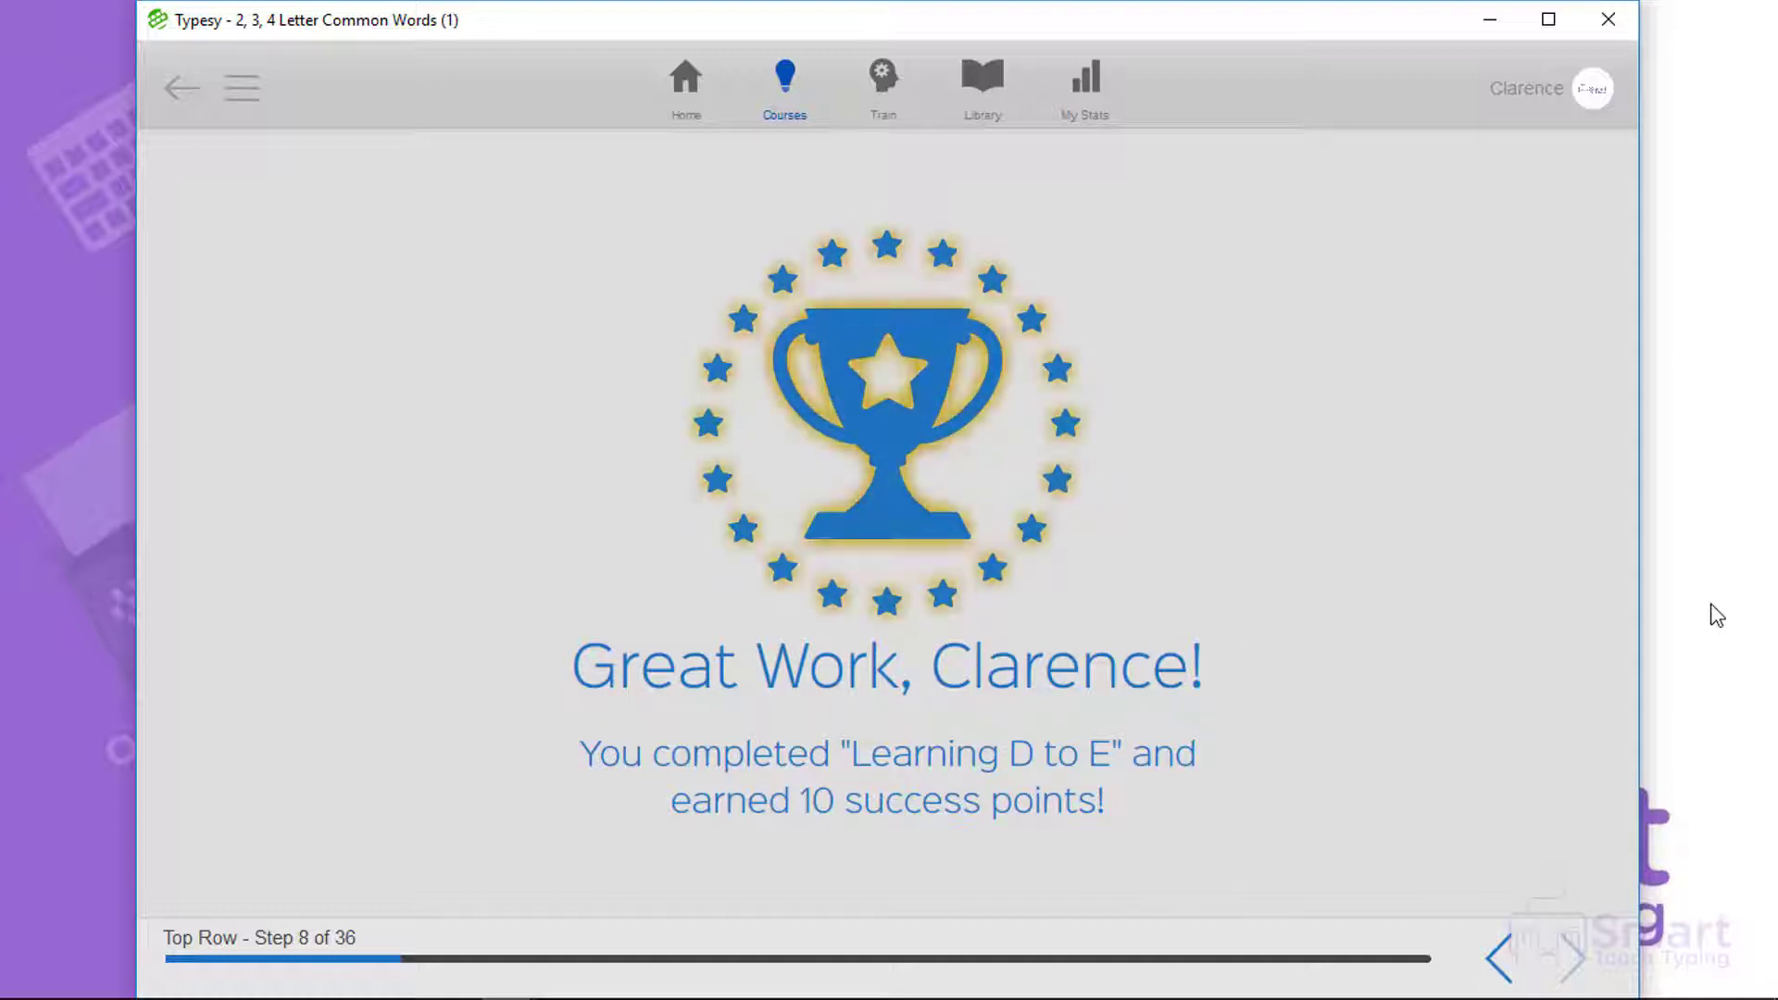
Step: Type the D to E drill letters 'ddd eee' and continue through its prompts
{"action": "left_click", "coordinate": [1565, 957]}
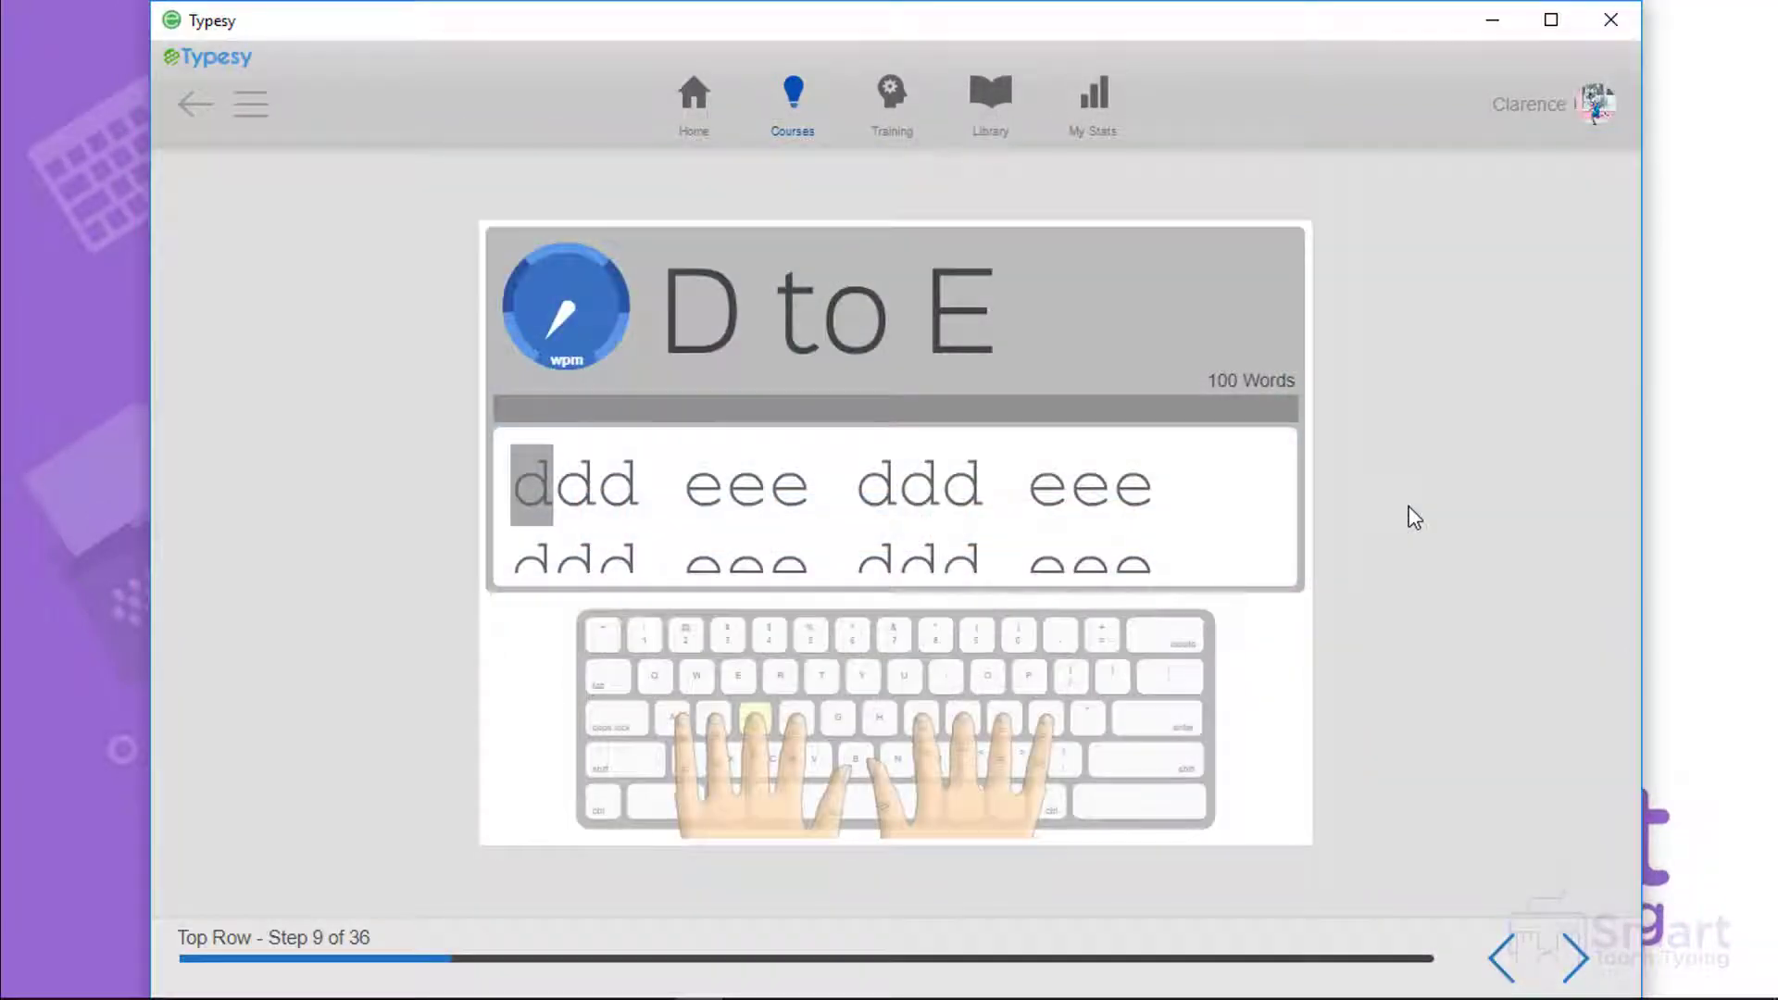
{"action": "type", "text": "ddd eee"}
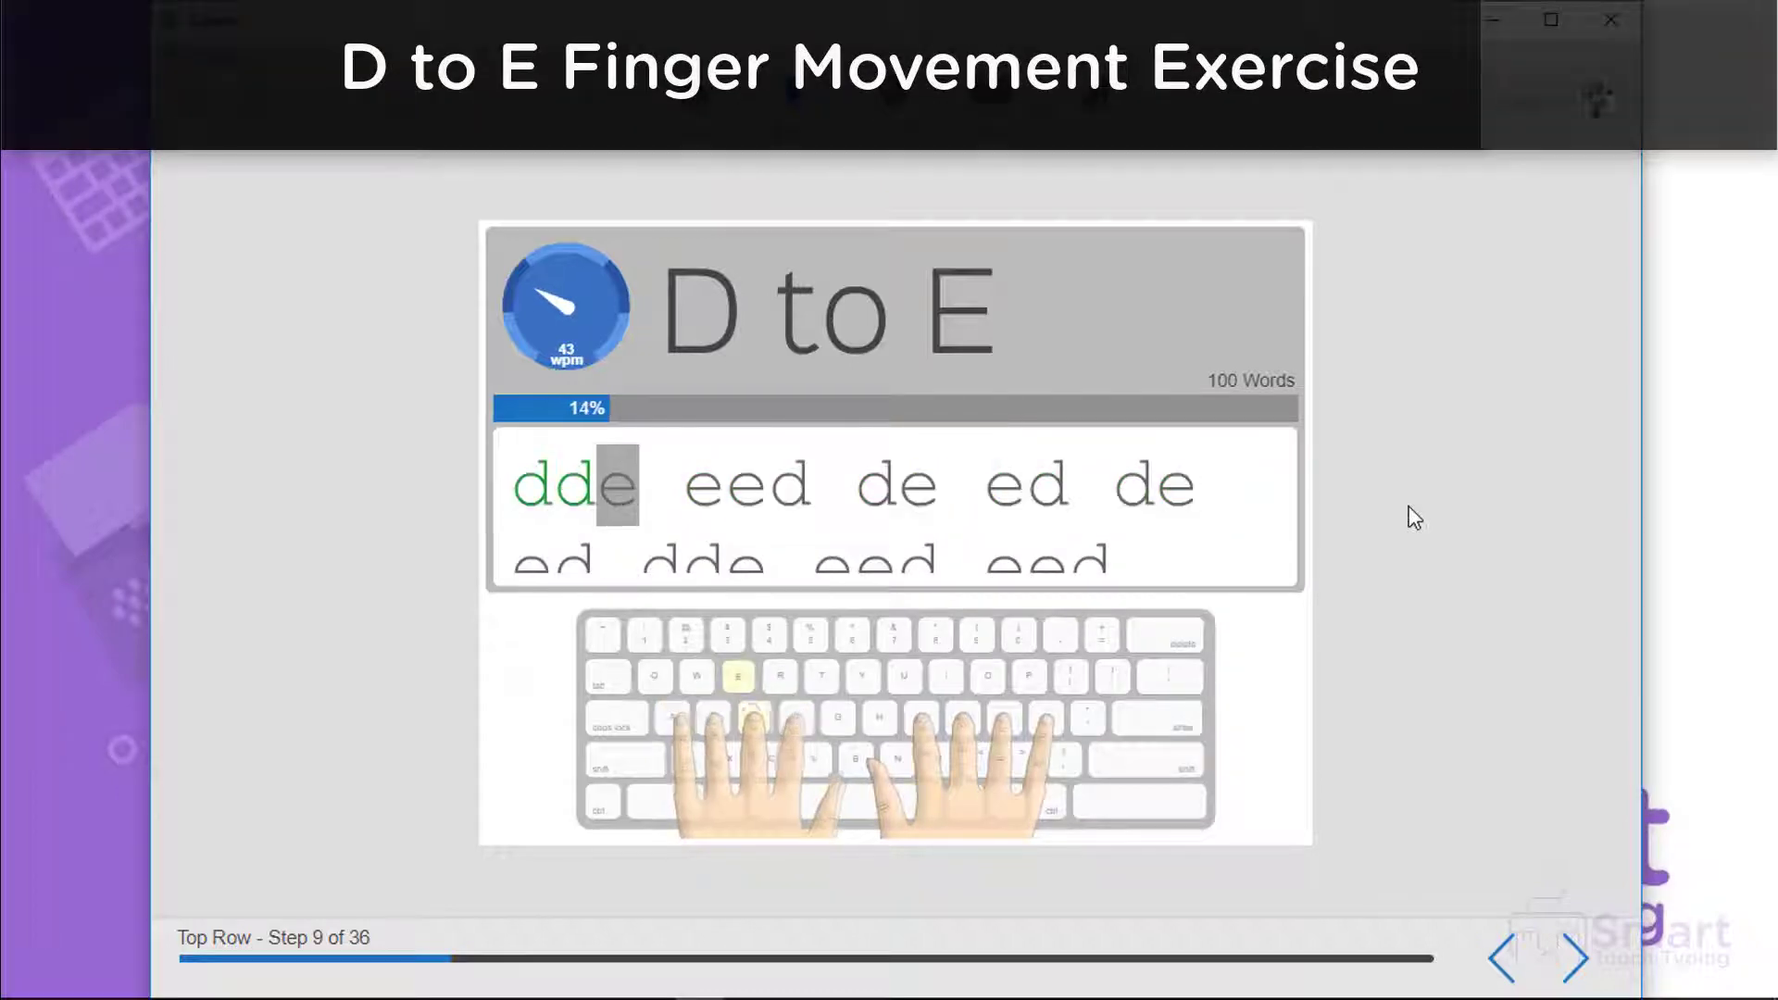
{"action": "type", "text": "eeeed d"}
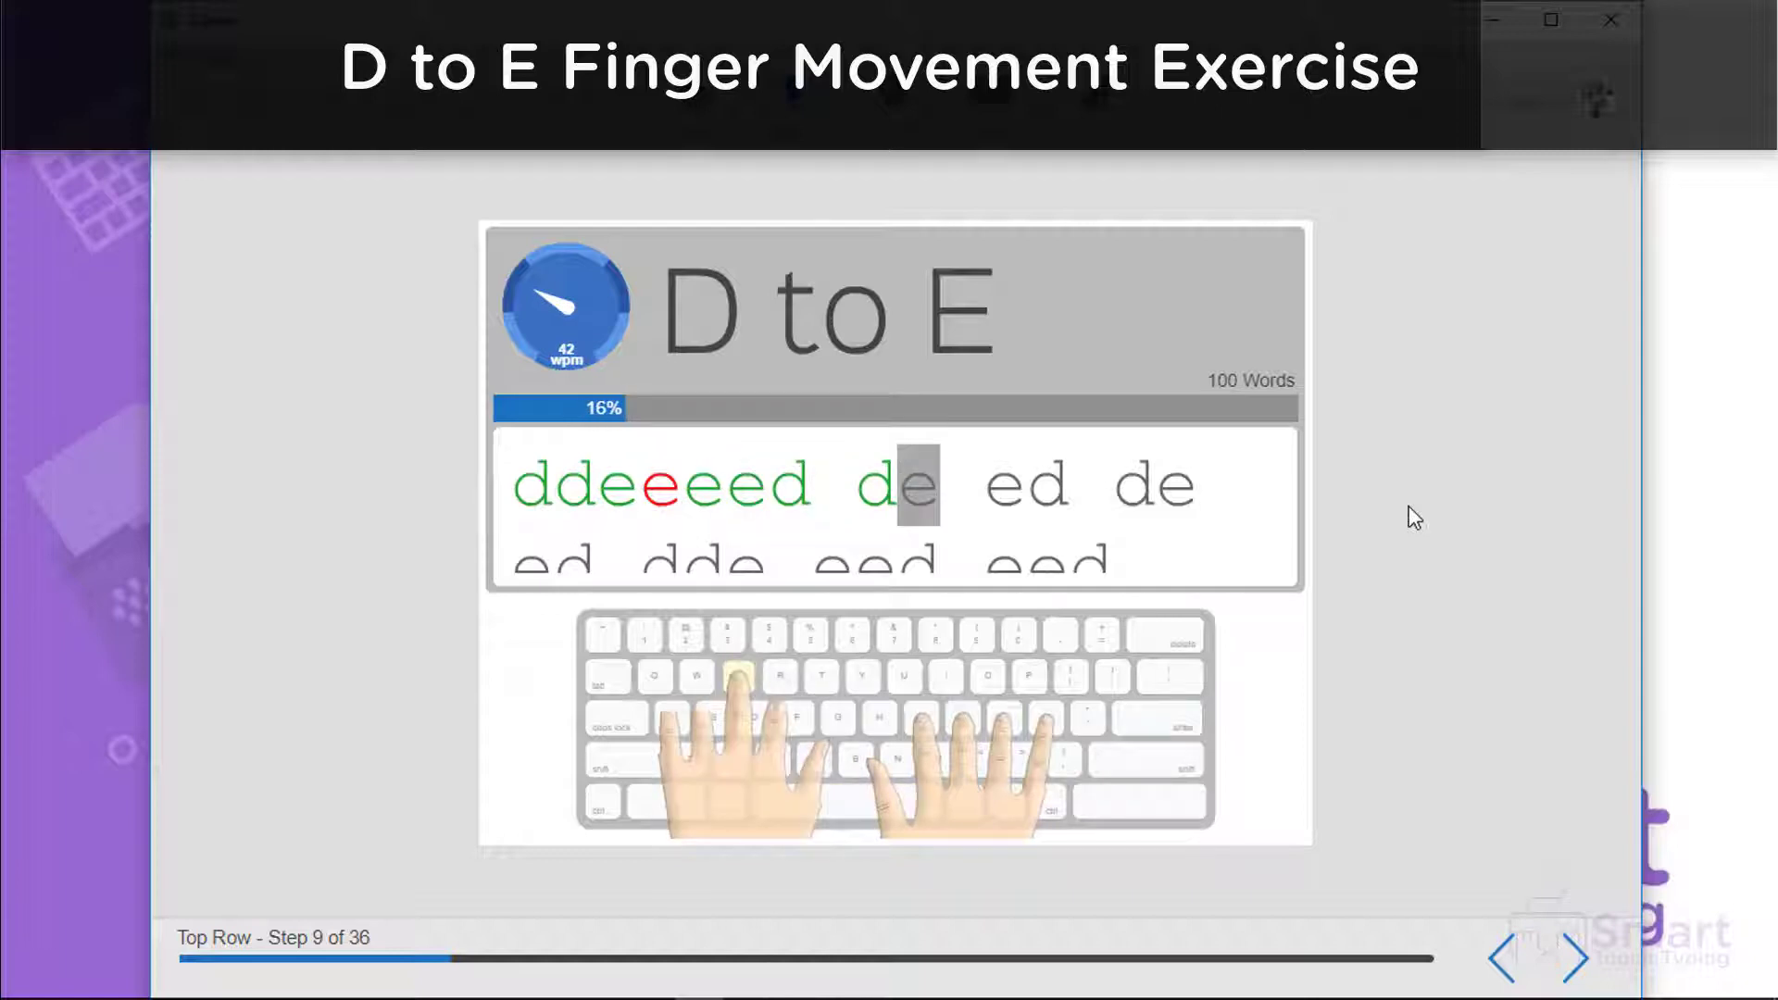
{"action": "type", "text": "e"}
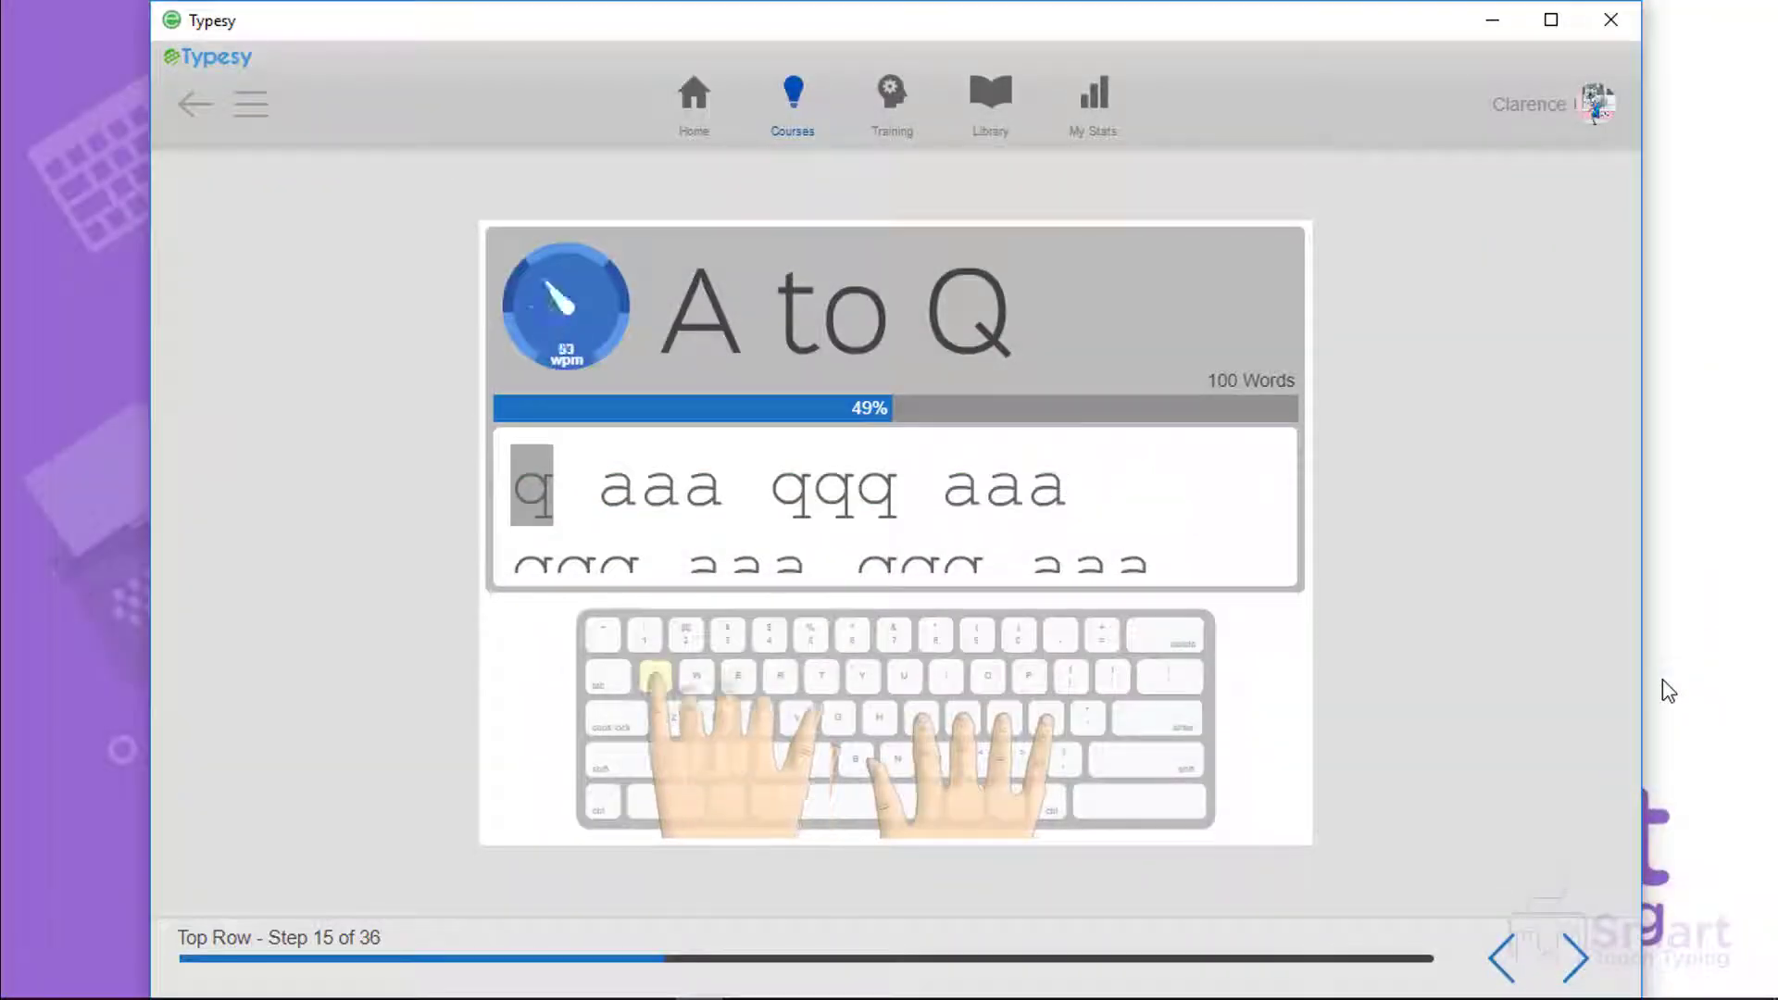
Step: Advance to the A to Q drill and type its first letters 'aa'
{"action": "type", "text": "aa"}
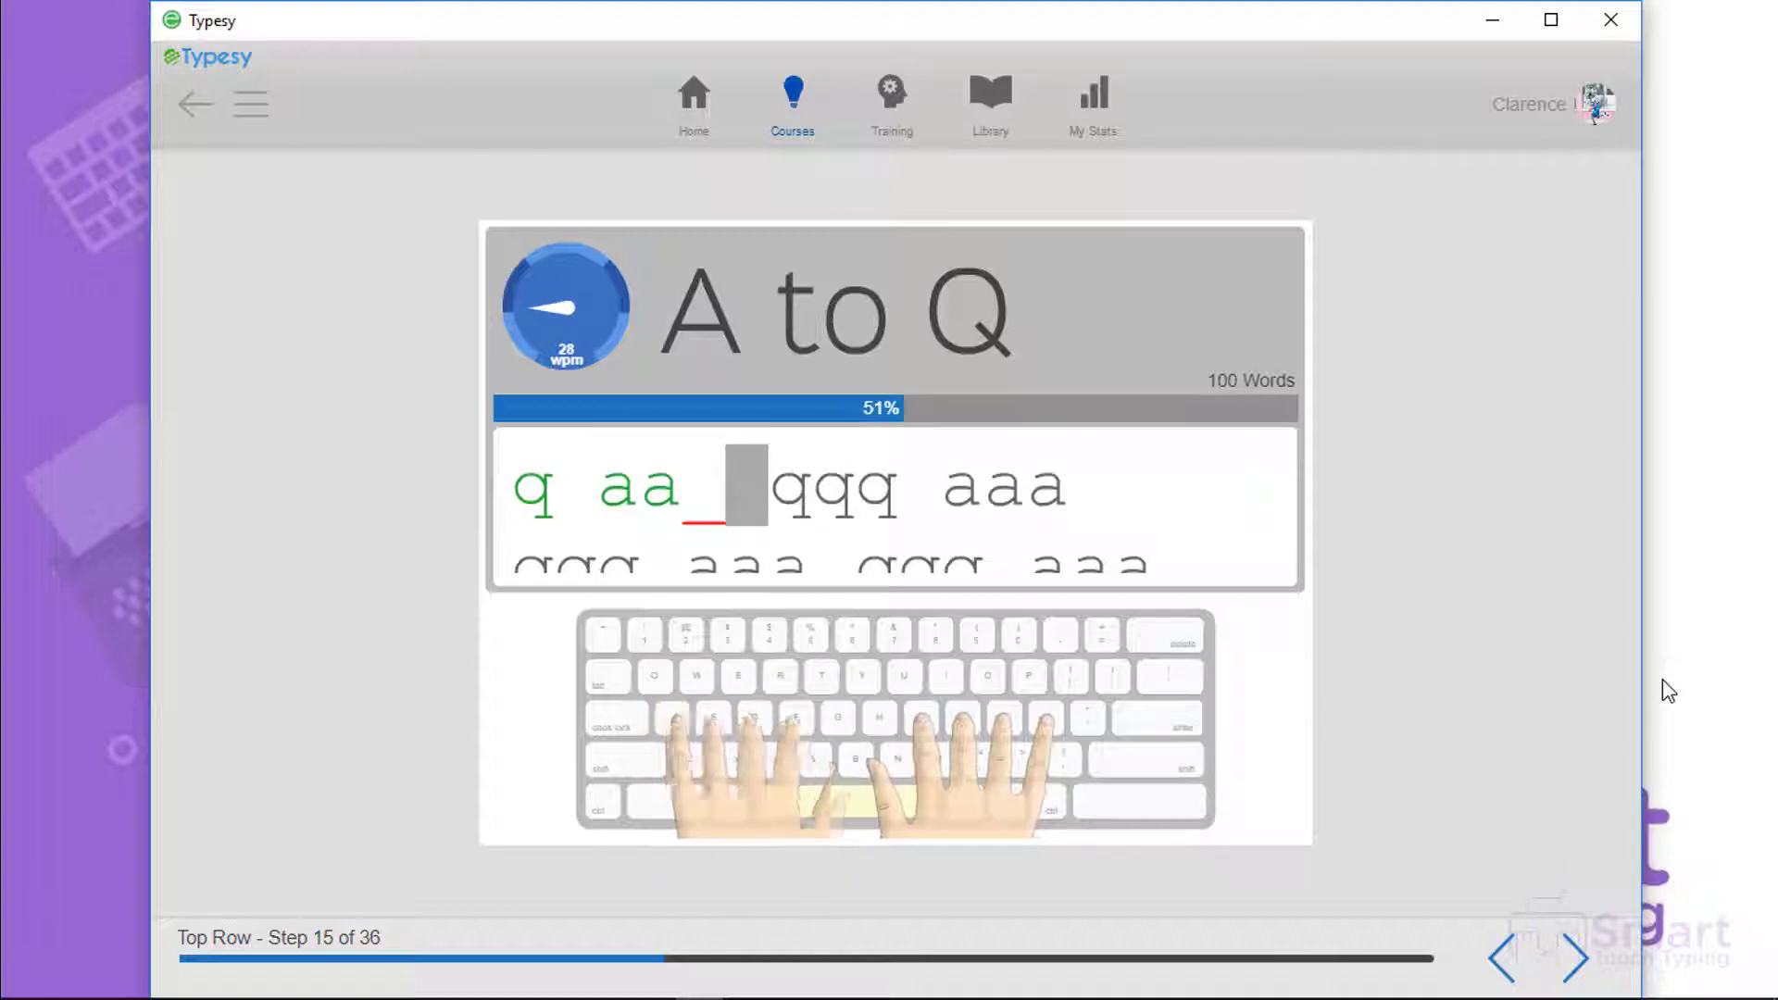